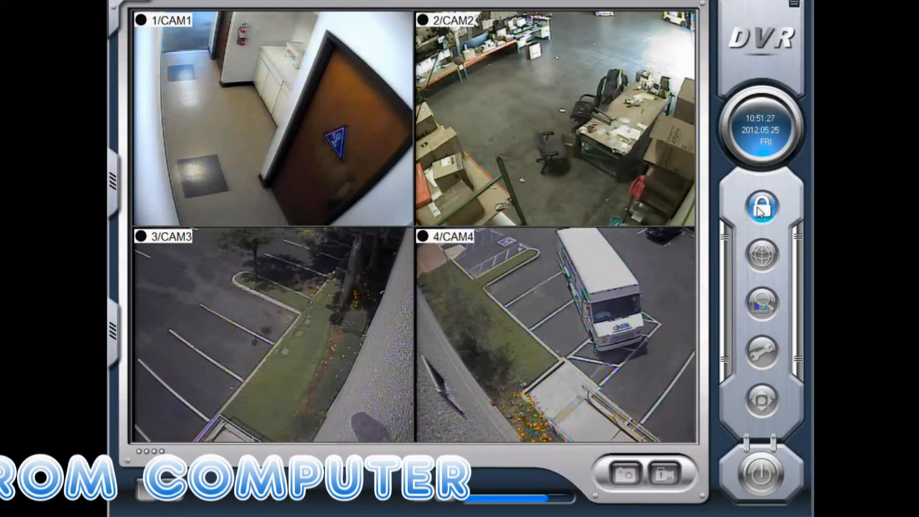
- Unlock the DVR by logging in as SYSTEM and open the Basic Configuration setup
{"action": "left_click", "coordinate": [760, 207]}
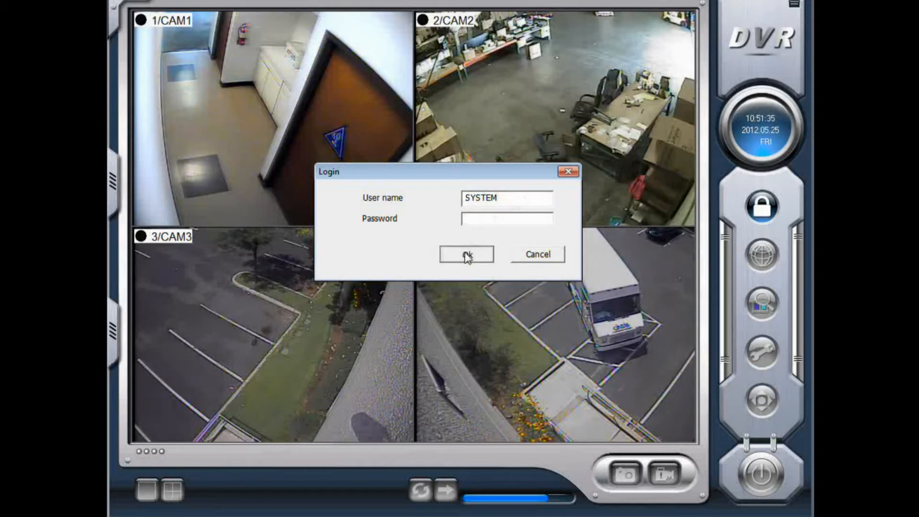
{"action": "left_click", "coordinate": [465, 254]}
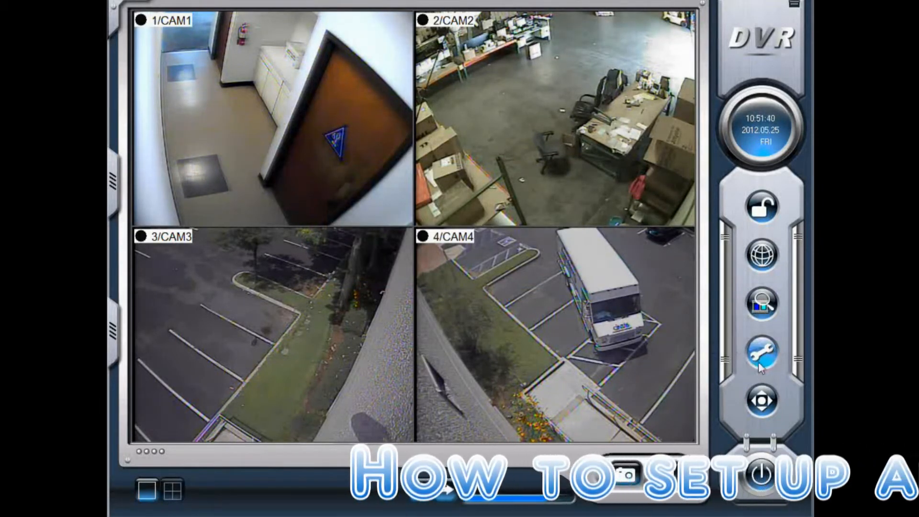
{"action": "left_click", "coordinate": [761, 352]}
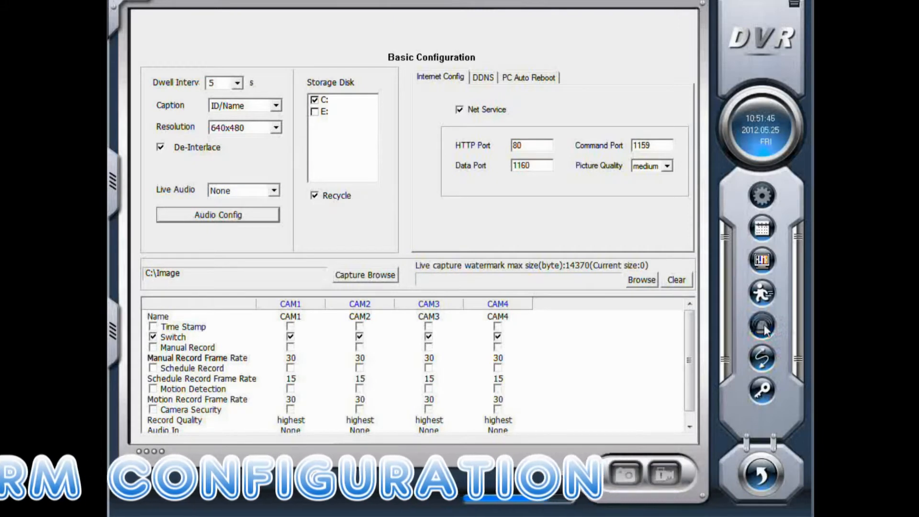
- In Alarm Configuration, enable Pre-Alarm Record with a 5-second duration
{"action": "left_click", "coordinate": [761, 325]}
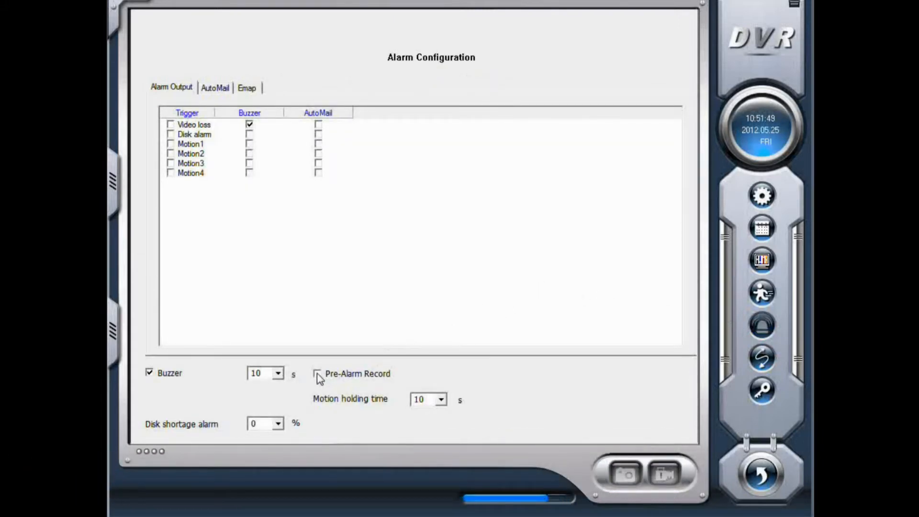
{"action": "left_click", "coordinate": [316, 373]}
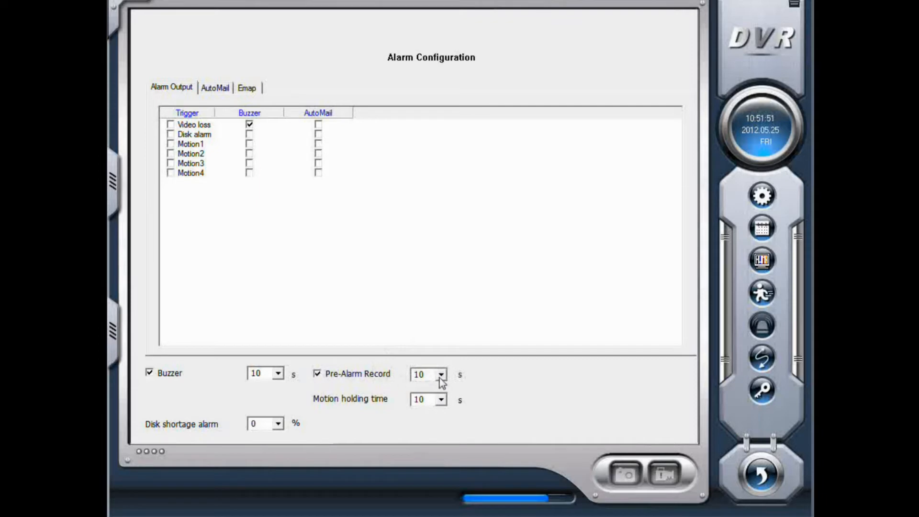
{"action": "left_click", "coordinate": [440, 373]}
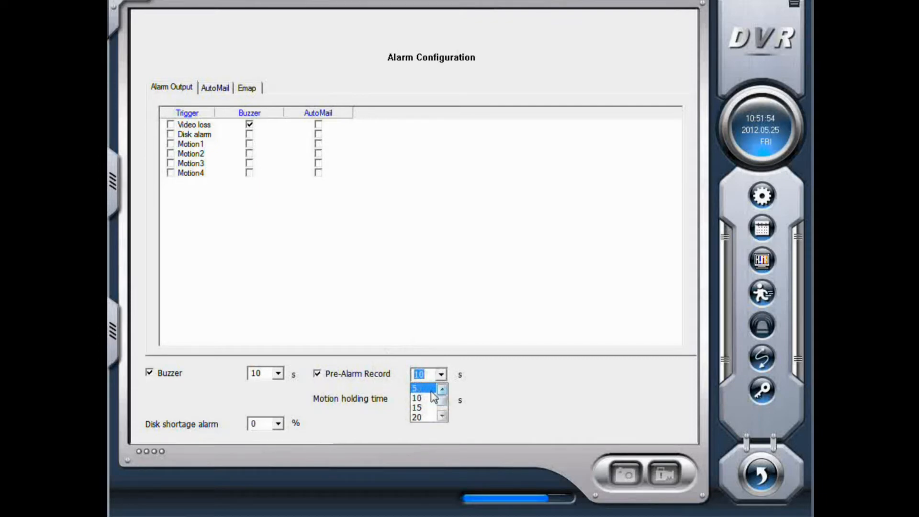
{"action": "left_click", "coordinate": [417, 389]}
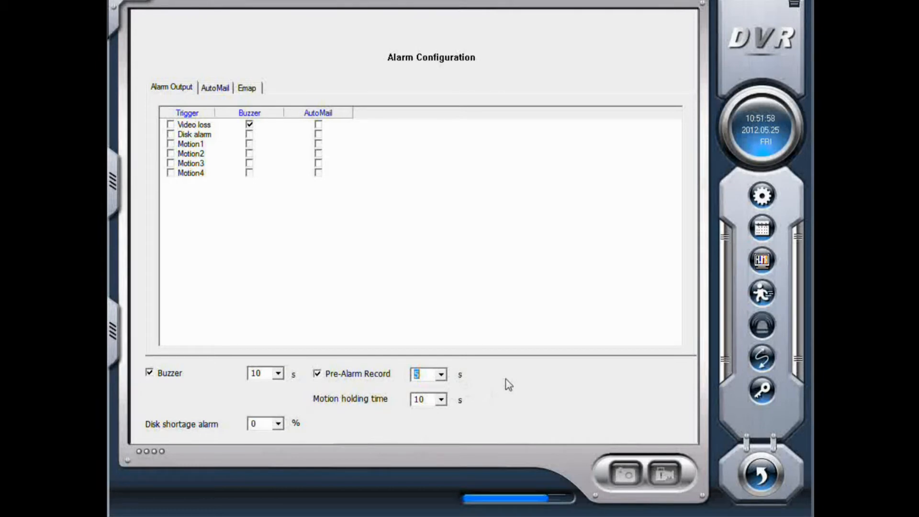
{"action": "mouse_move", "coordinate": [381, 380]}
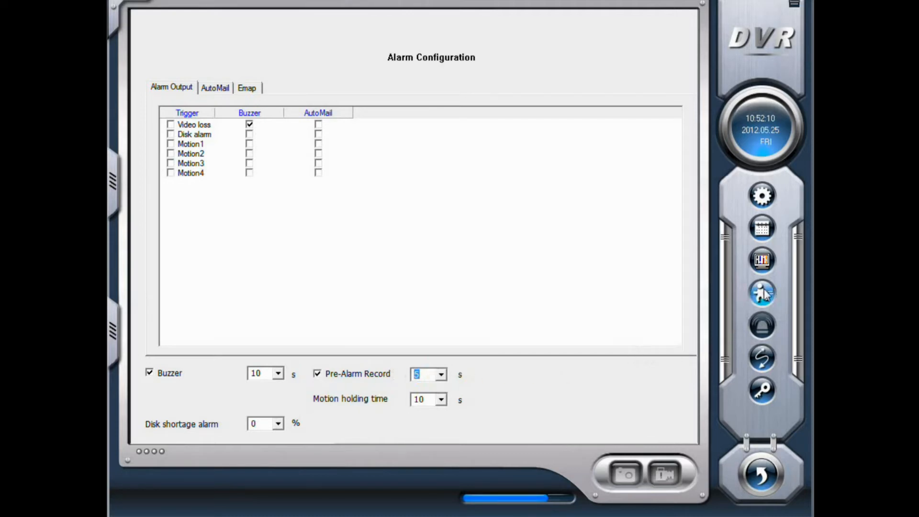
- Clear CAM1's default motion detection zone and draw a new region over the hallway
{"action": "left_click", "coordinate": [761, 294]}
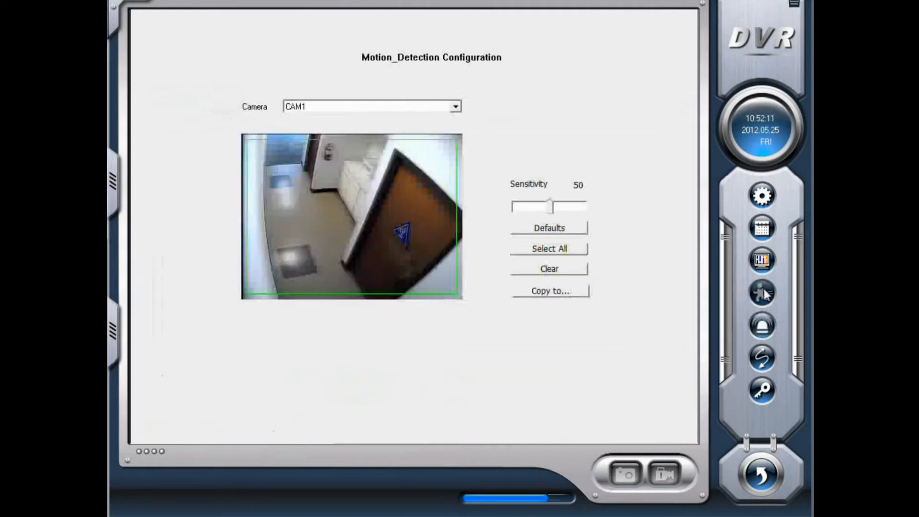
{"action": "mouse_move", "coordinate": [594, 132]}
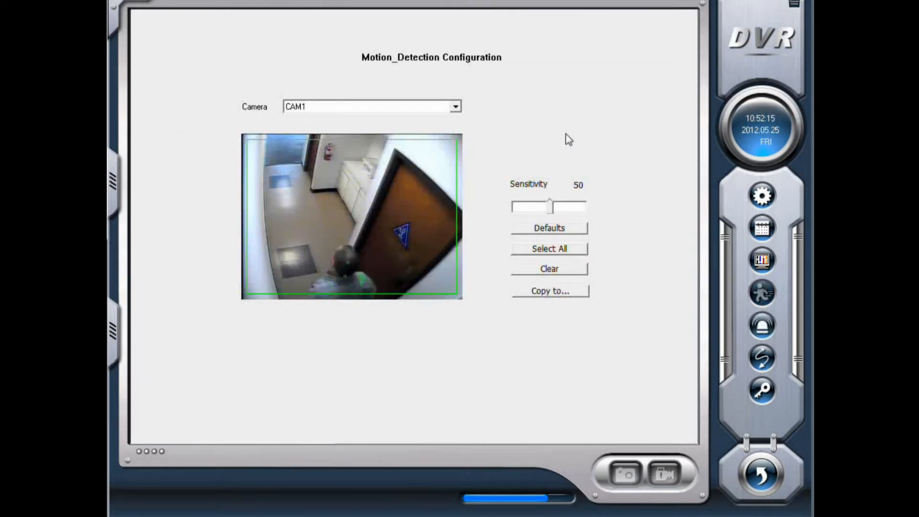
{"action": "mouse_move", "coordinate": [408, 285]}
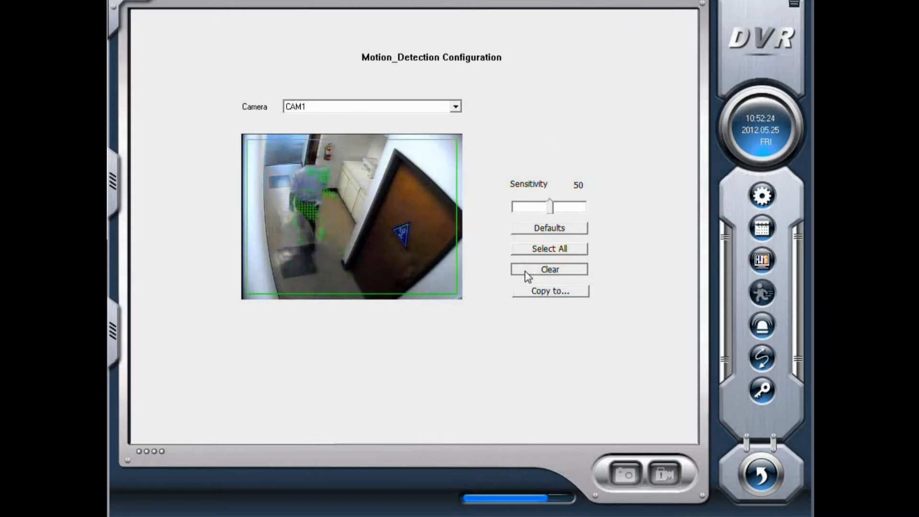
{"action": "left_click", "coordinate": [549, 269]}
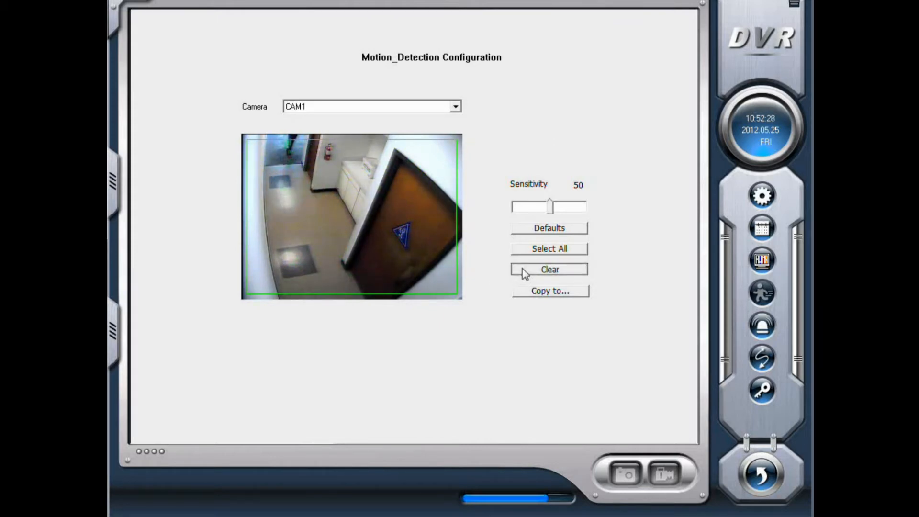
{"action": "left_click", "coordinate": [549, 269]}
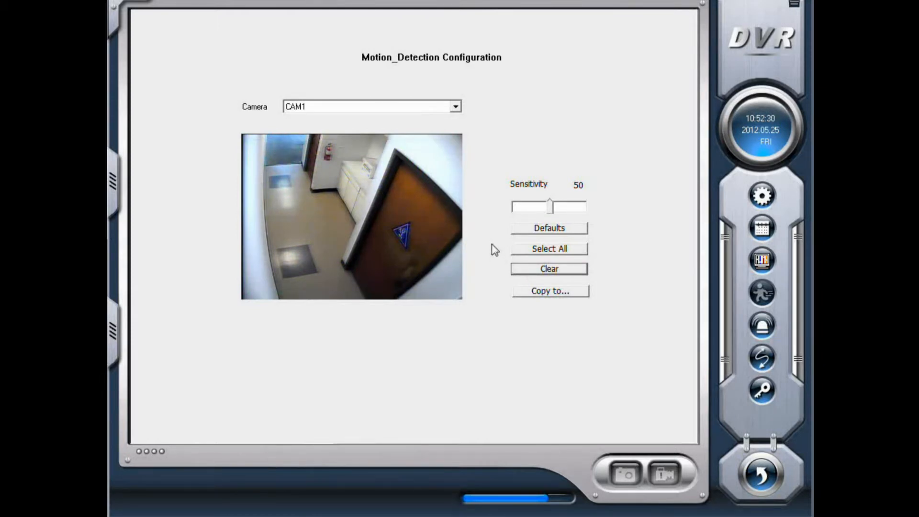
{"action": "mouse_move", "coordinate": [339, 146]}
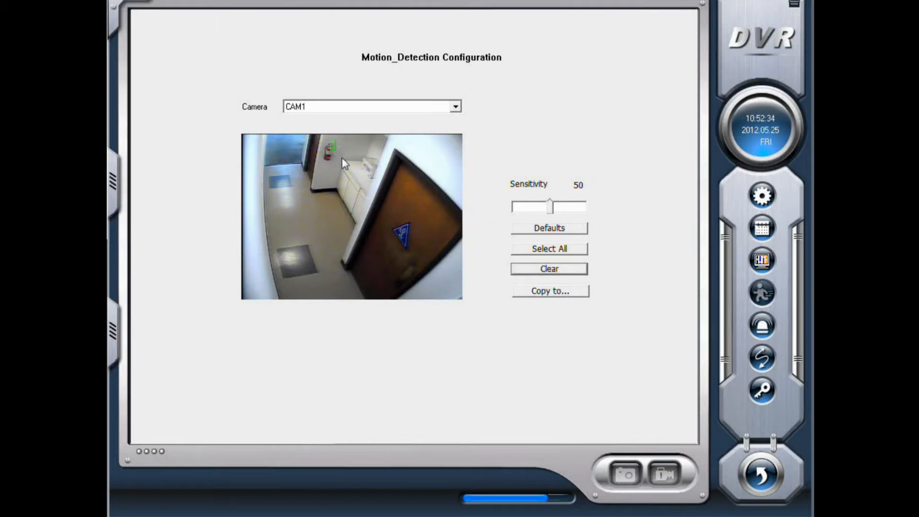
{"action": "left_click_drag", "start_coordinate": [331, 145], "coordinate": [369, 173]}
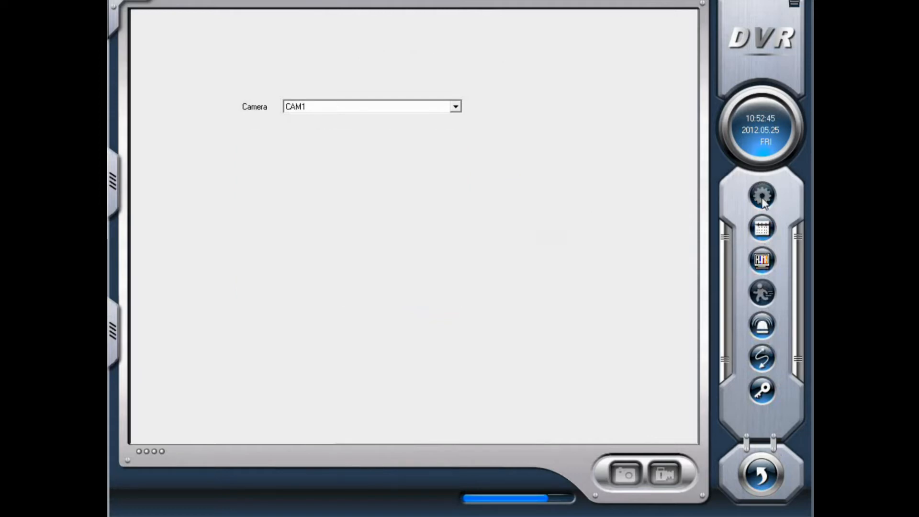
- Tick CAM1's Motion Detection recording in Basic Configuration and return to live view
{"action": "left_click", "coordinate": [761, 195]}
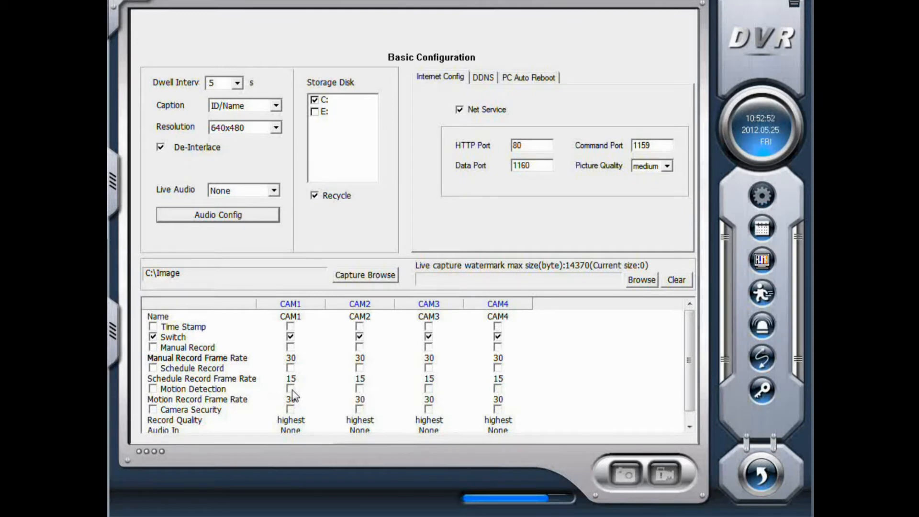
{"action": "left_click", "coordinate": [290, 388]}
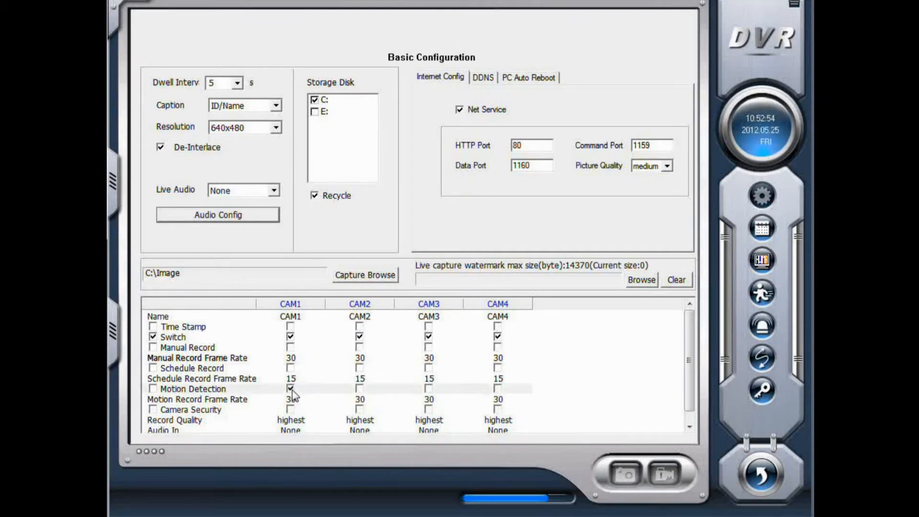
{"action": "left_click", "coordinate": [290, 399]}
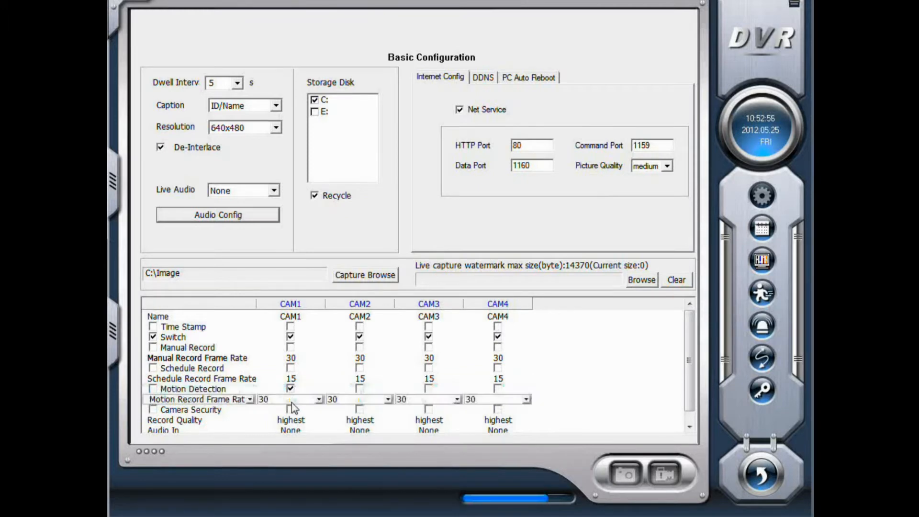
{"action": "mouse_move", "coordinate": [338, 413]}
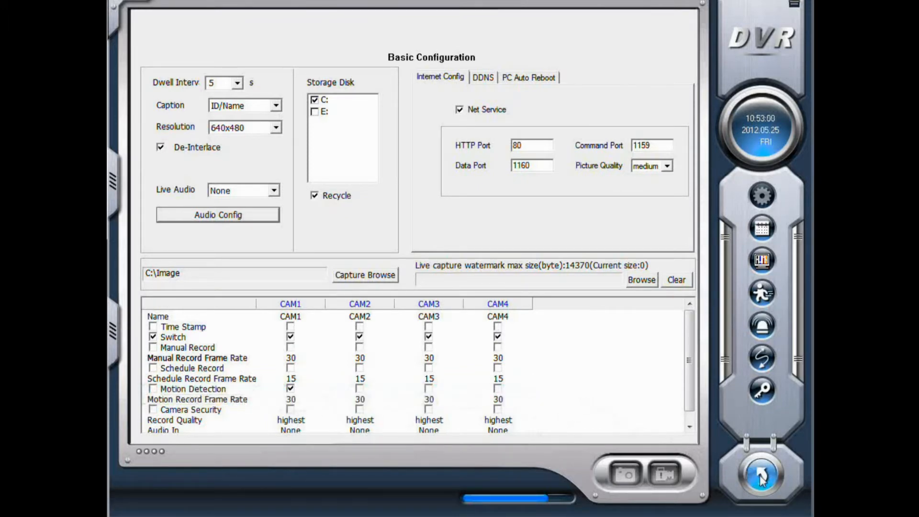
{"action": "left_click", "coordinate": [761, 476]}
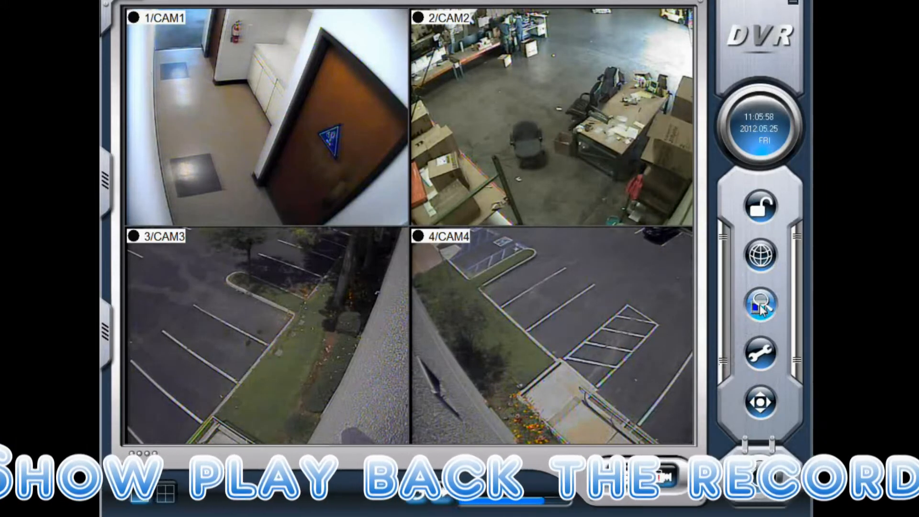
- Play back the 2012-5-25 CAM1 recording in VideoPlay, then stop it
{"action": "left_click", "coordinate": [759, 305]}
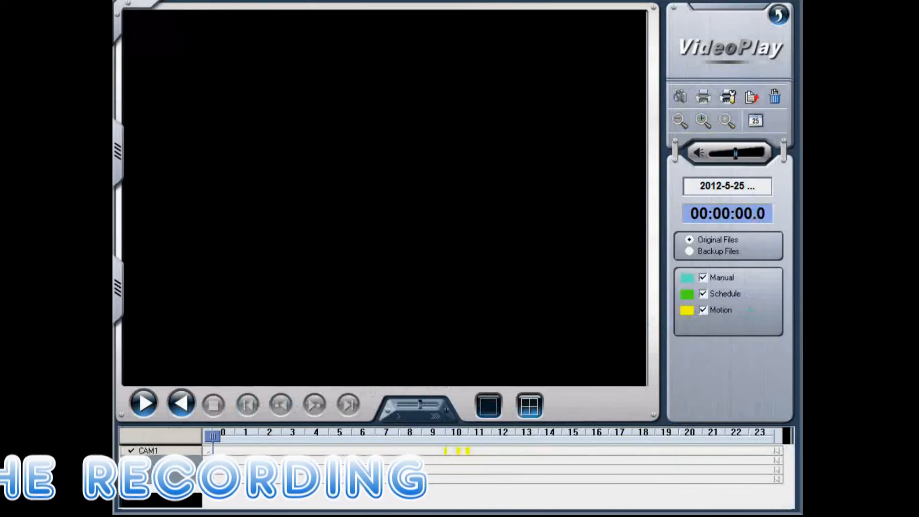
{"action": "left_click", "coordinate": [144, 404]}
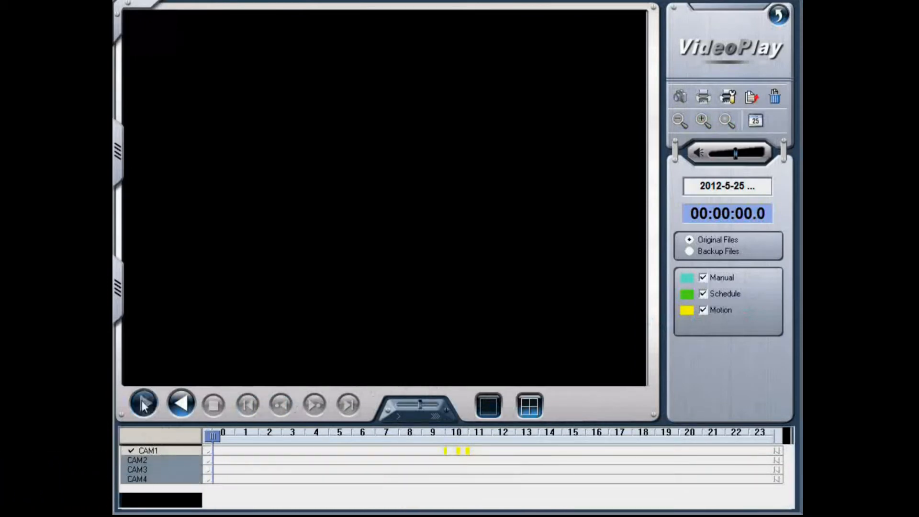
{"action": "left_click", "coordinate": [142, 404]}
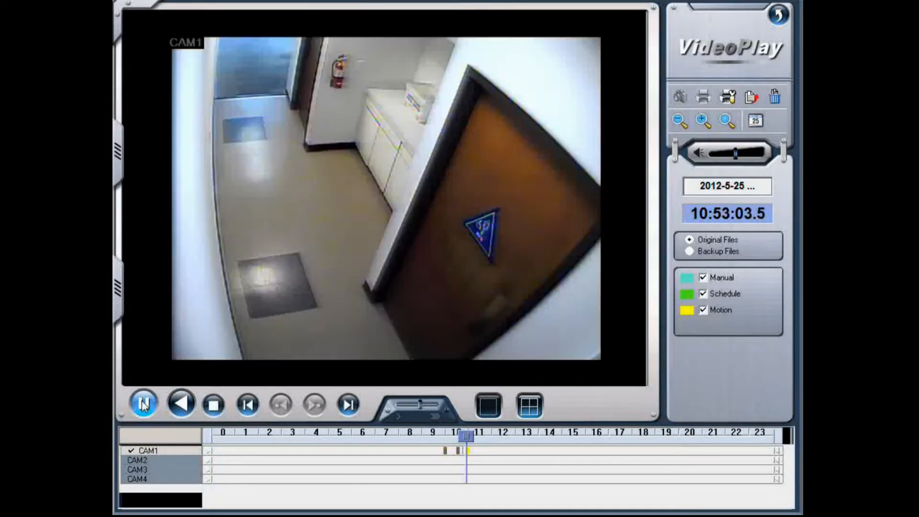
{"action": "left_click", "coordinate": [141, 404]}
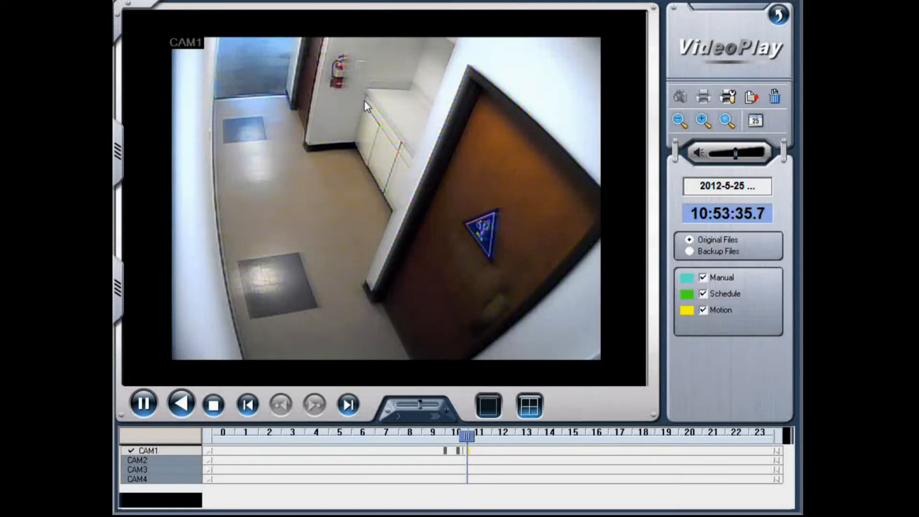
{"action": "left_click", "coordinate": [211, 404]}
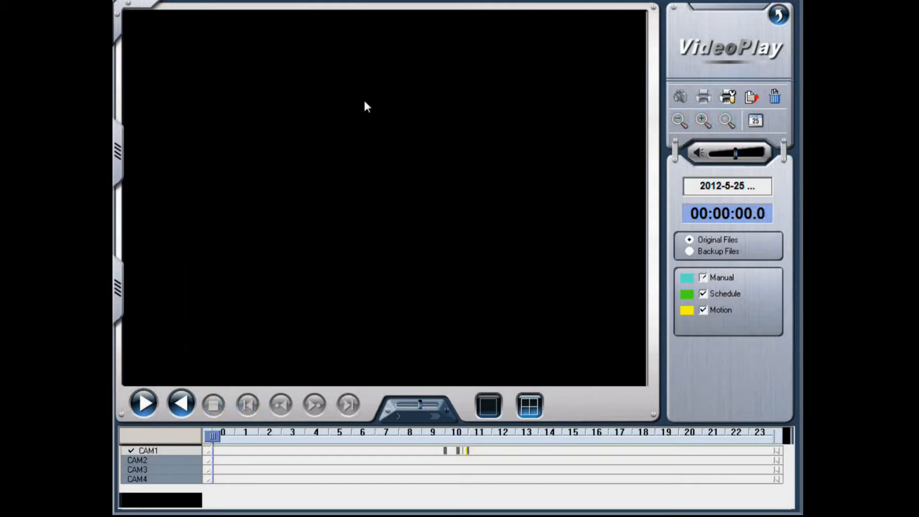
{"action": "mouse_move", "coordinate": [472, 127]}
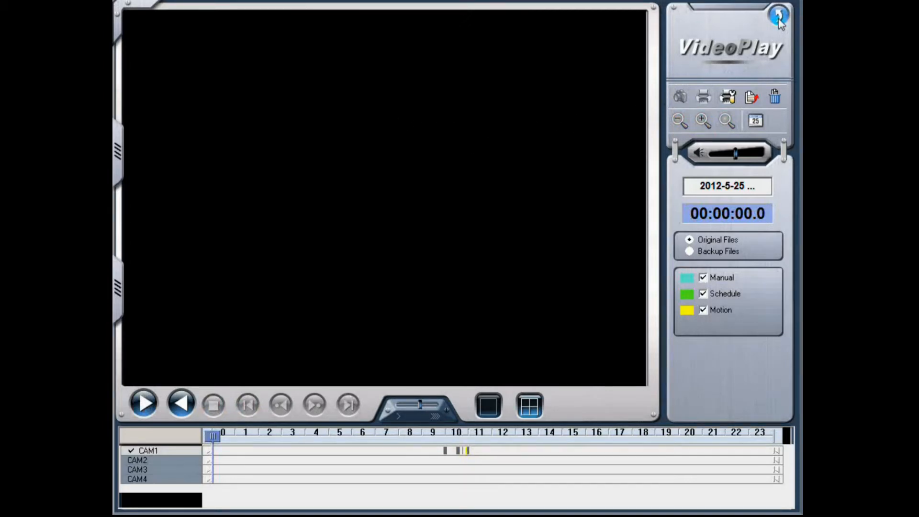
- Exit VideoPlay to the four-camera live view and bring up the SYSTEM login prompt
{"action": "left_click", "coordinate": [778, 16]}
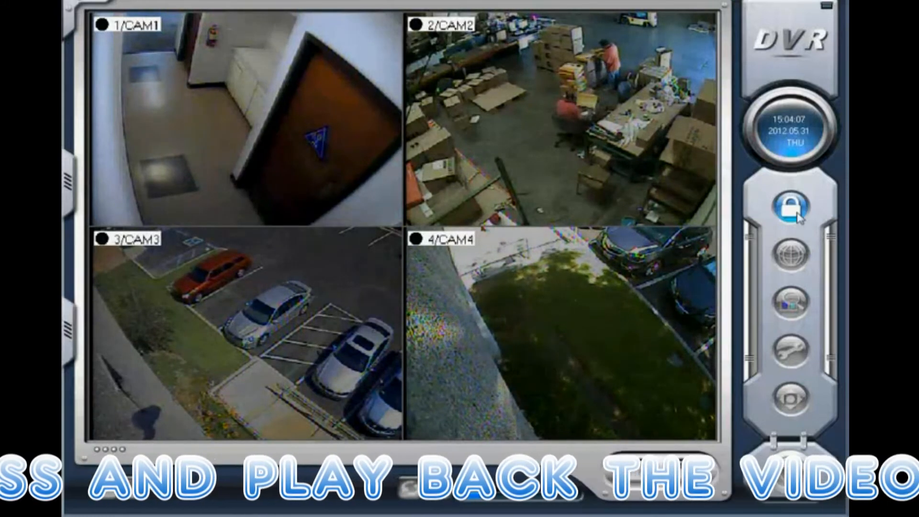
{"action": "left_click", "coordinate": [790, 206]}
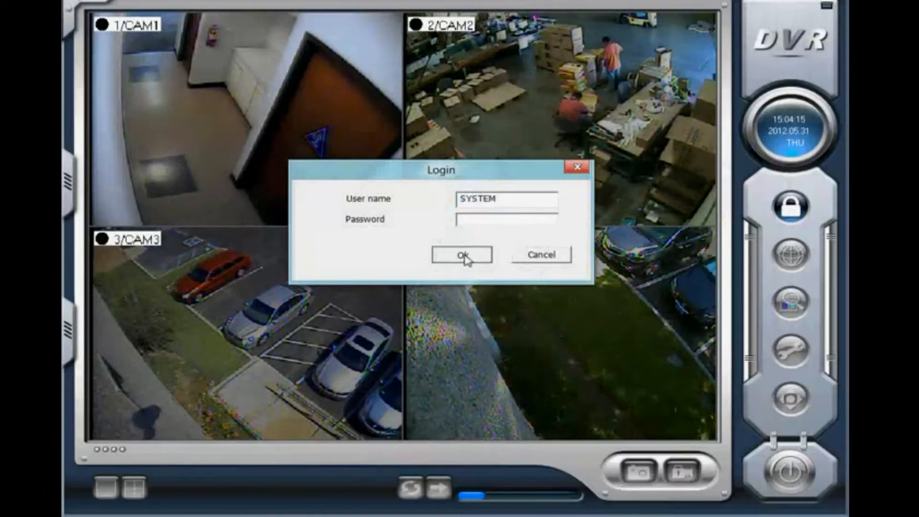
- Log in, enable Net Service, change HTTP Port from 80 to 88, and exit setup
{"action": "left_click", "coordinate": [462, 255]}
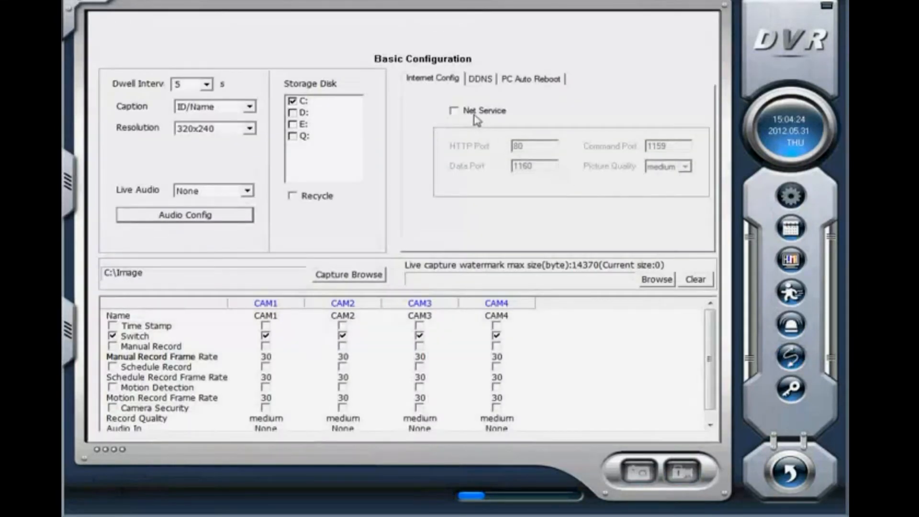
{"action": "left_click", "coordinate": [453, 110]}
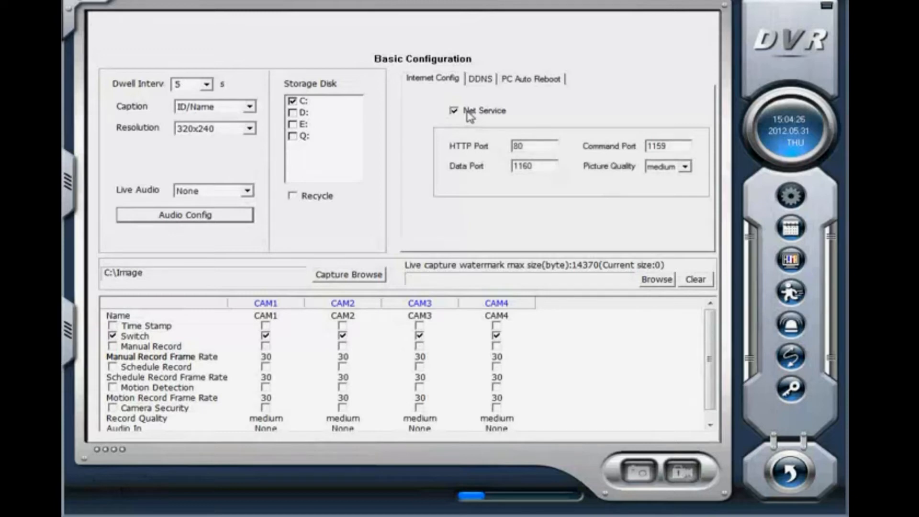
{"action": "left_click", "coordinate": [530, 146]}
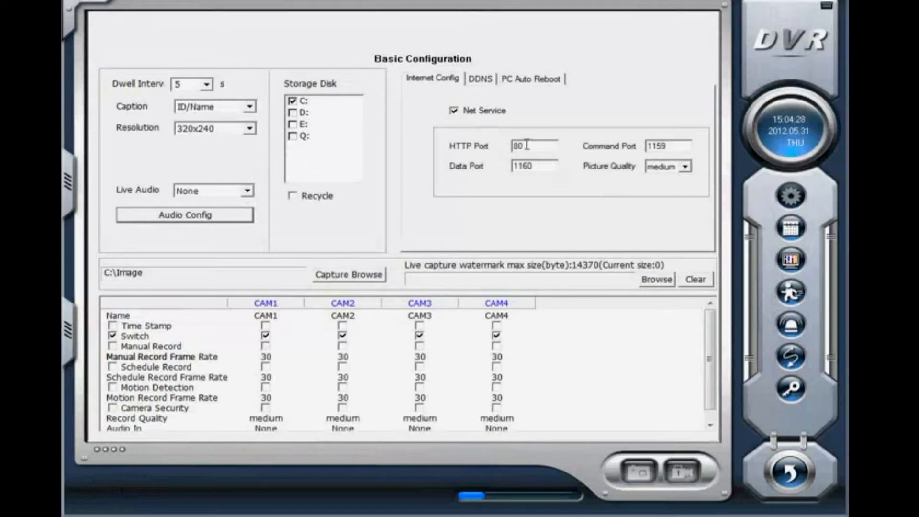
{"action": "triple_click", "coordinate": [520, 146]}
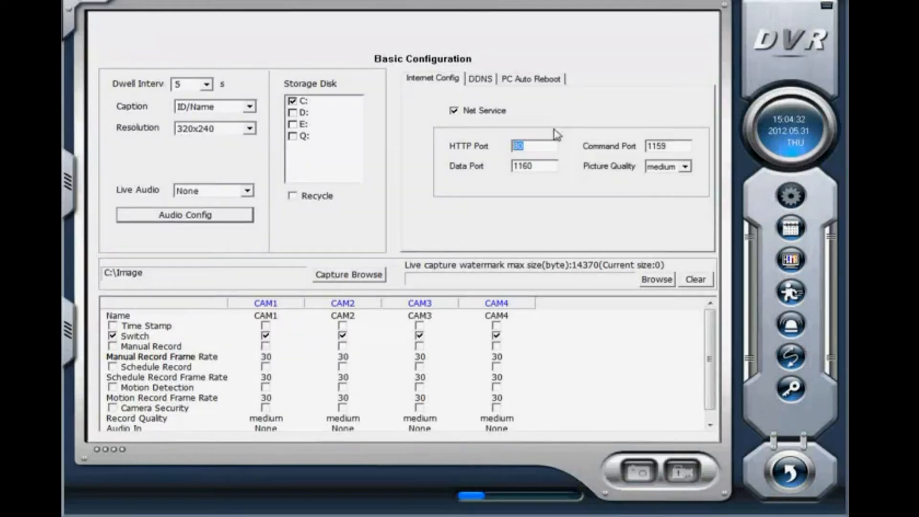
{"action": "type", "text": "88"}
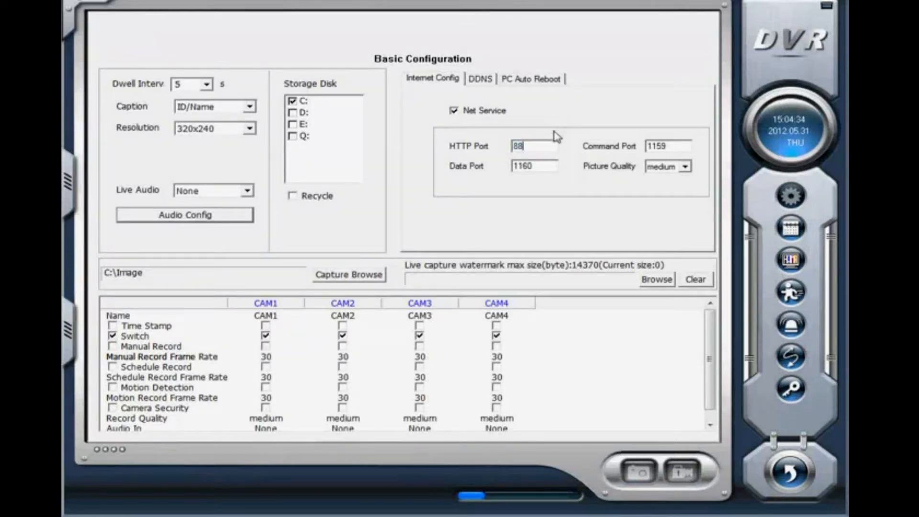
{"action": "mouse_move", "coordinate": [791, 472]}
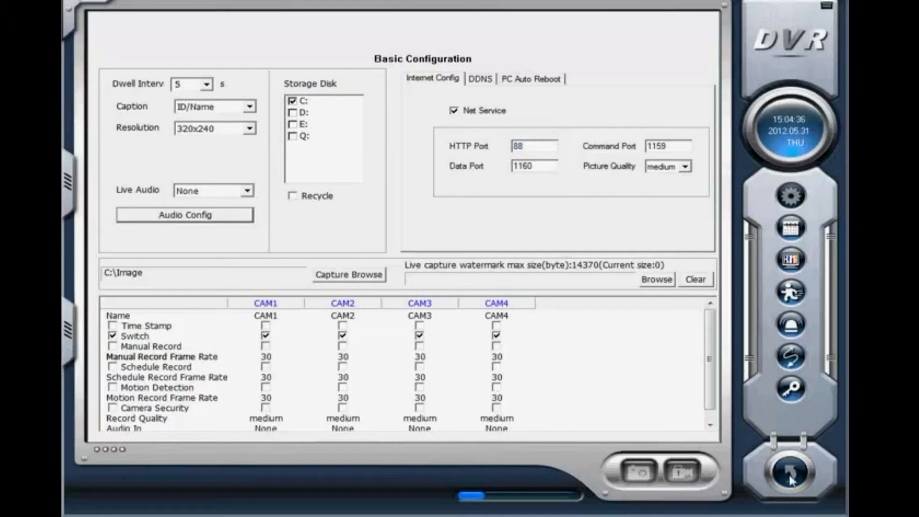
{"action": "left_click", "coordinate": [791, 472]}
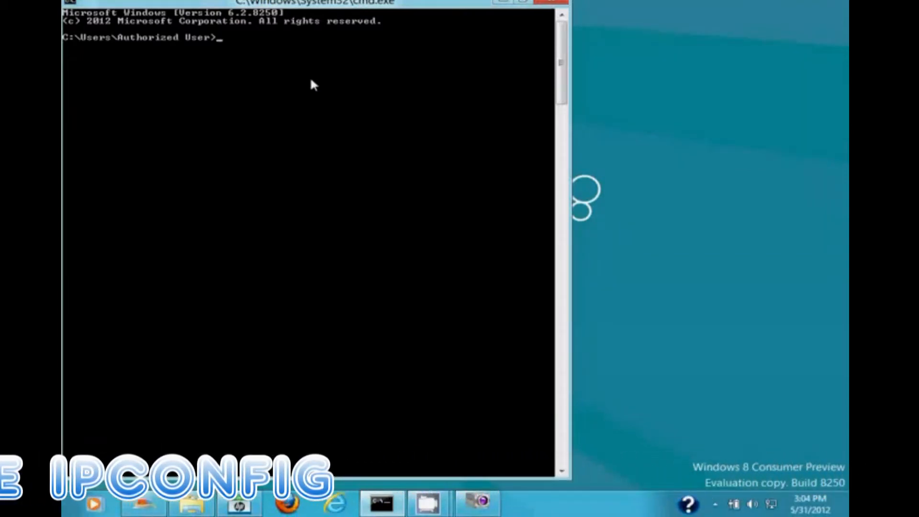
- Run ipconfig to find the Ethernet IPv4 address 192.168.248.199
{"action": "type", "text": "ipco"}
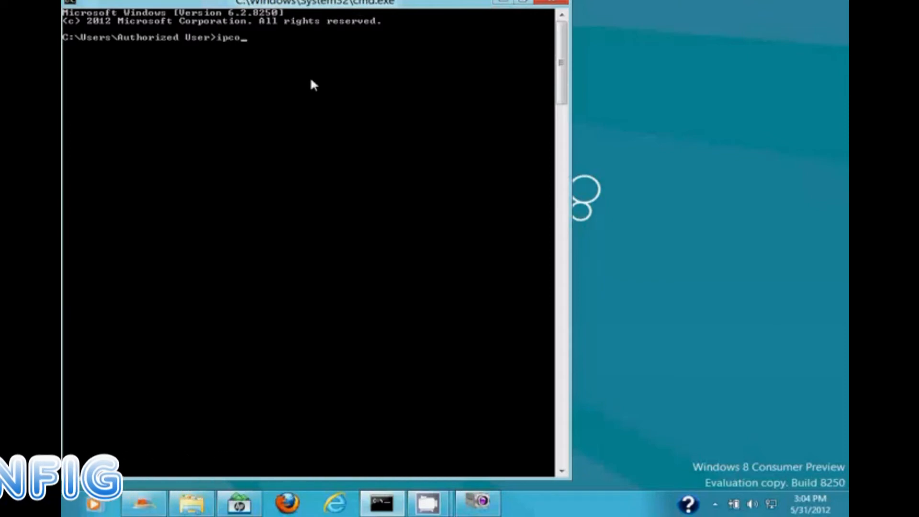
{"action": "type", "text": "nfig"}
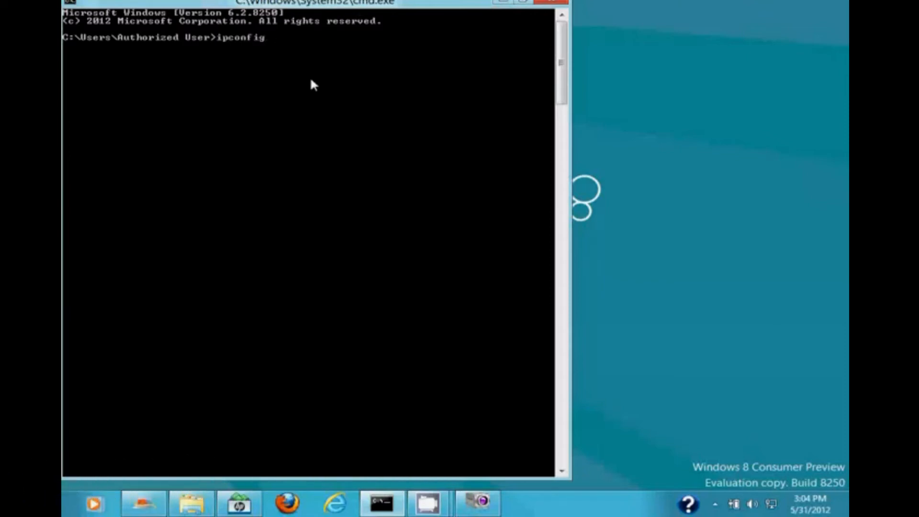
{"action": "key", "text": "Return"}
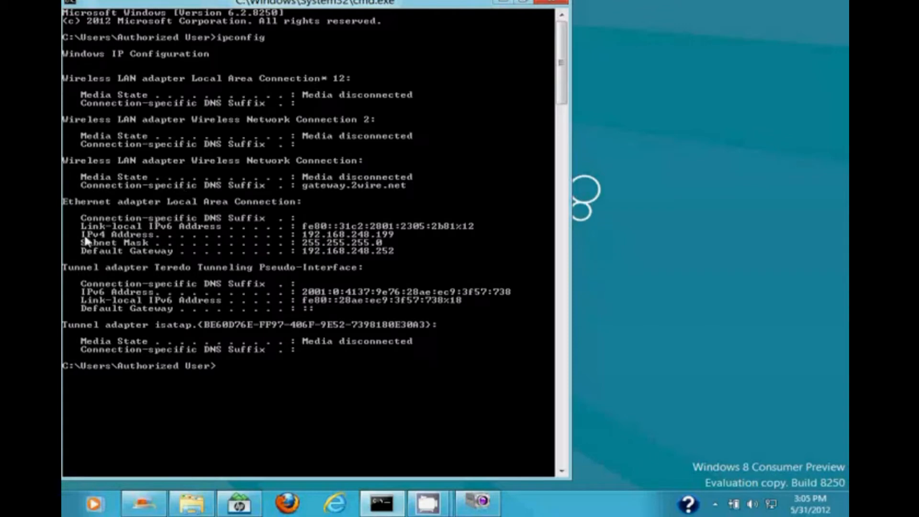
{"action": "mouse_move", "coordinate": [222, 244]}
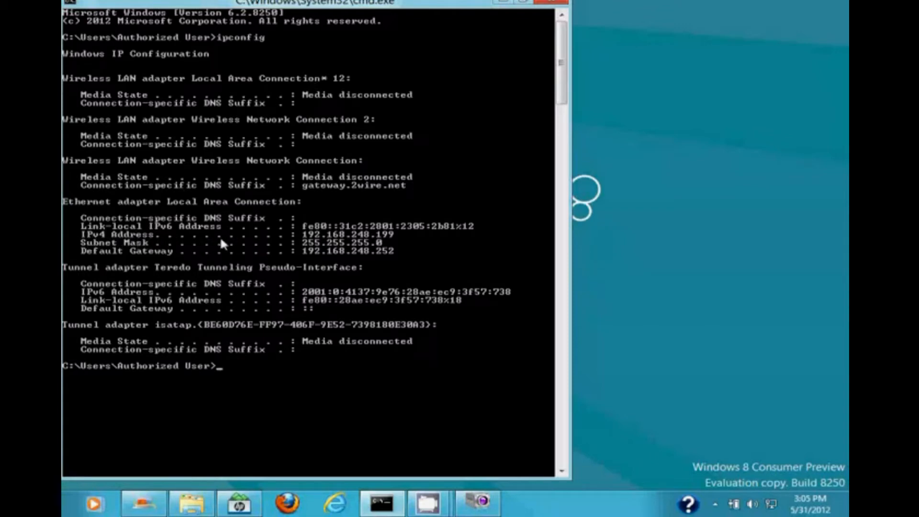
{"action": "mouse_move", "coordinate": [334, 243]}
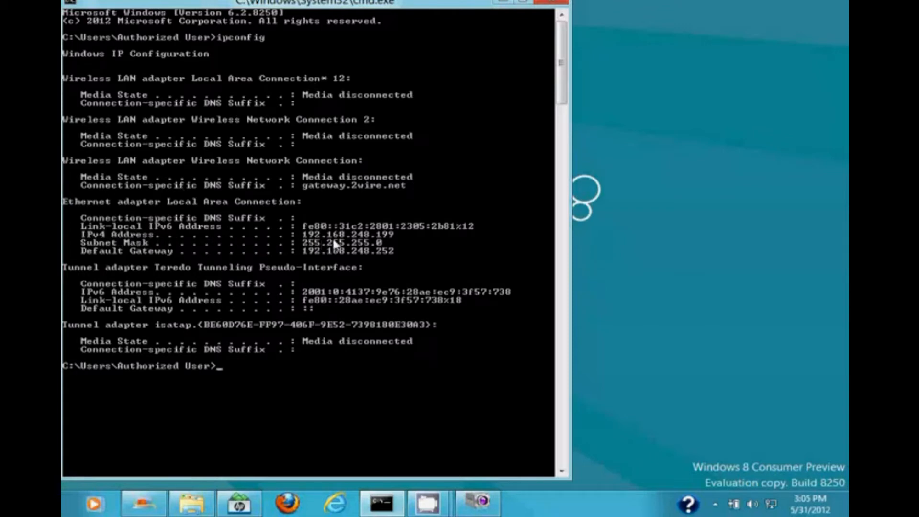
{"action": "mouse_move", "coordinate": [378, 242]}
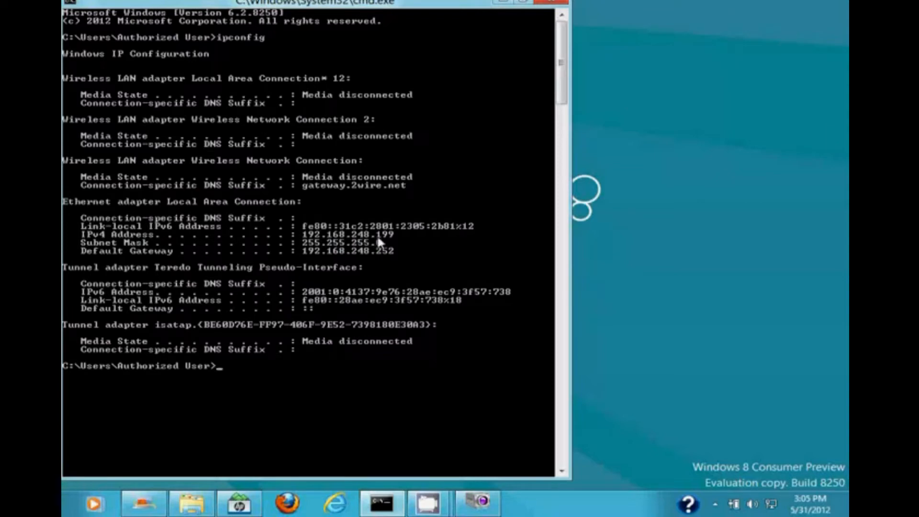
{"action": "mouse_move", "coordinate": [396, 243]}
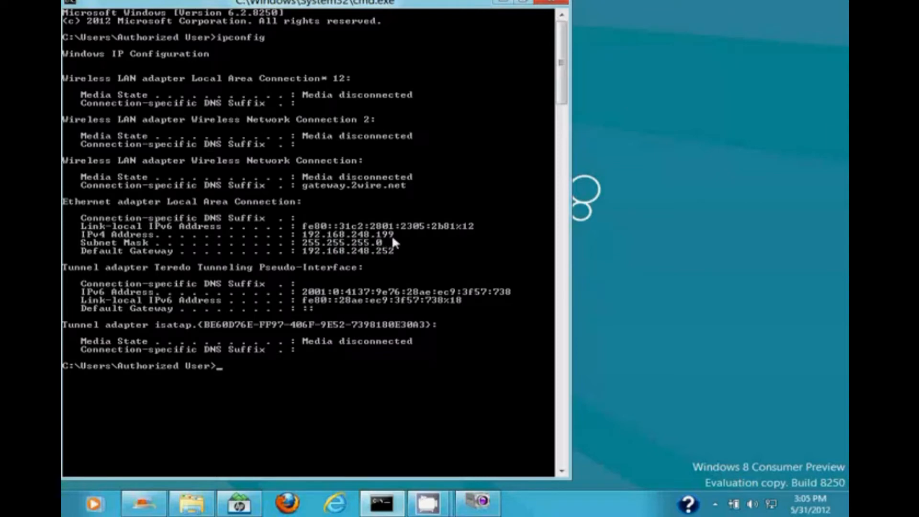
{"action": "mouse_move", "coordinate": [363, 244]}
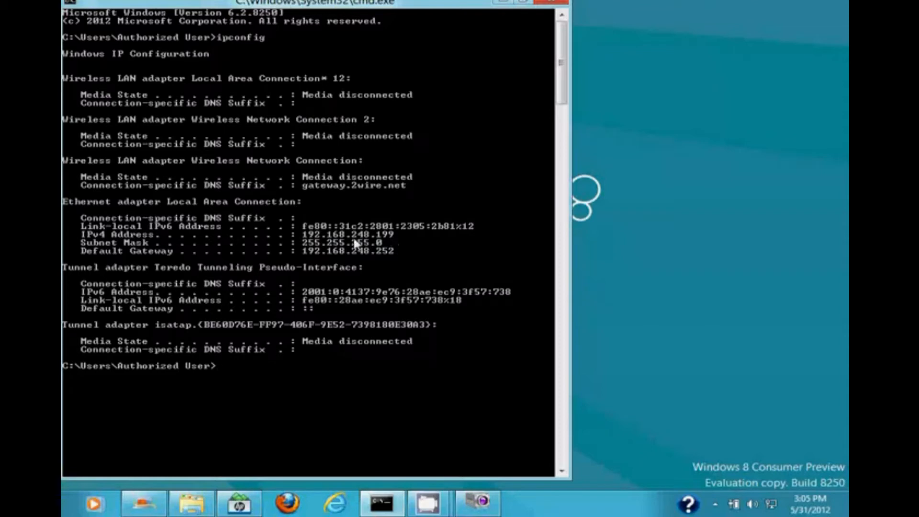
{"action": "mouse_move", "coordinate": [402, 241]}
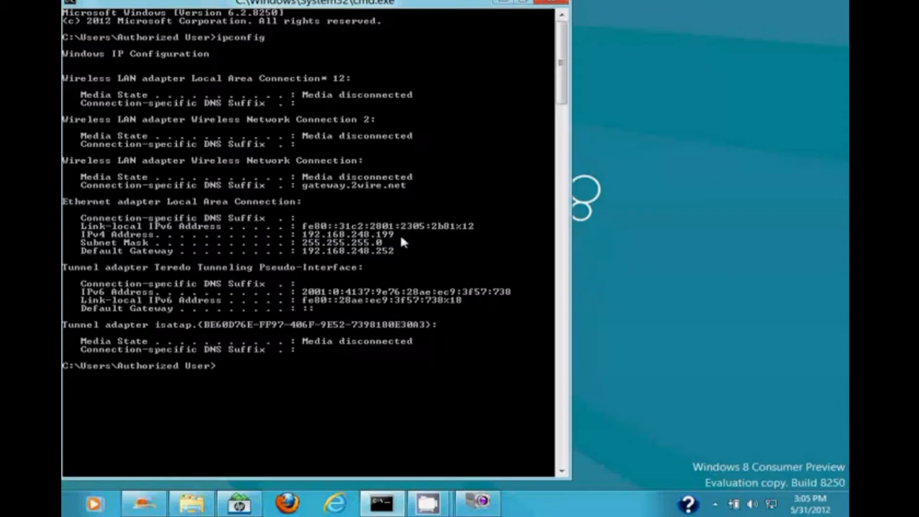
{"action": "mouse_move", "coordinate": [351, 244]}
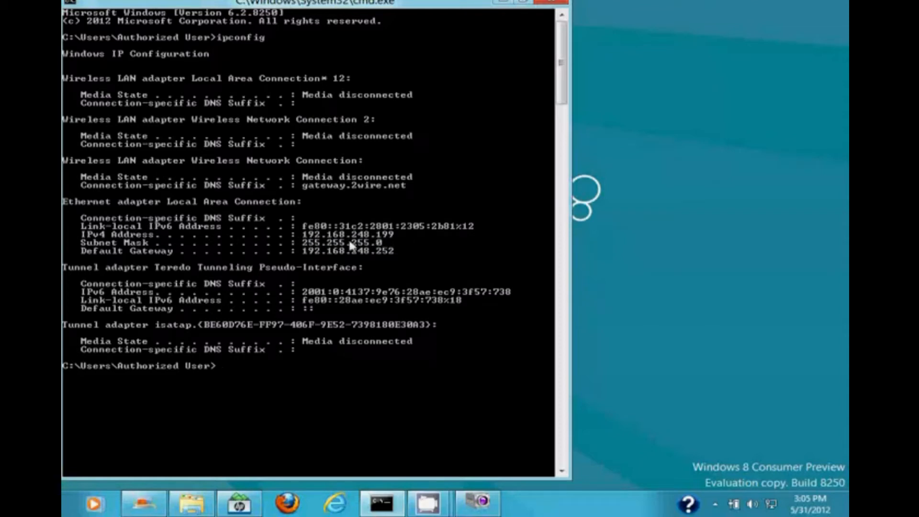
{"action": "mouse_move", "coordinate": [425, 241]}
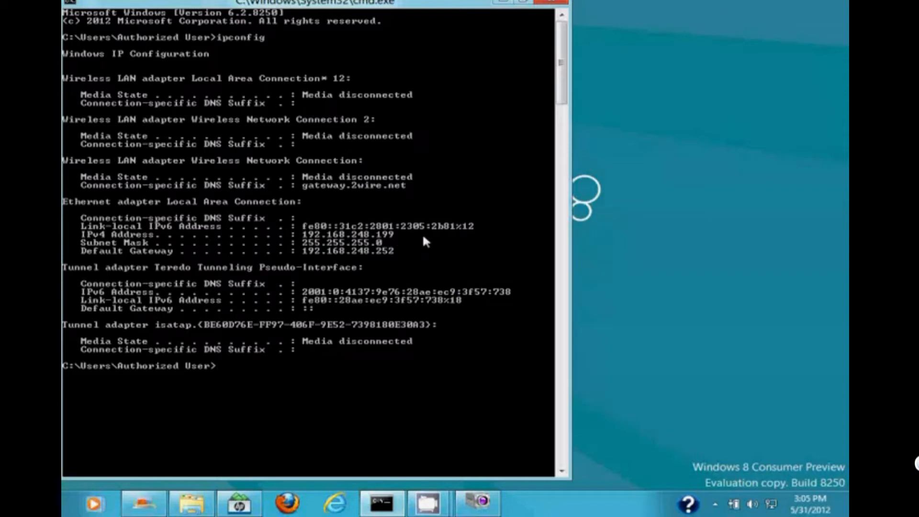
{"action": "left_click", "coordinate": [333, 503]}
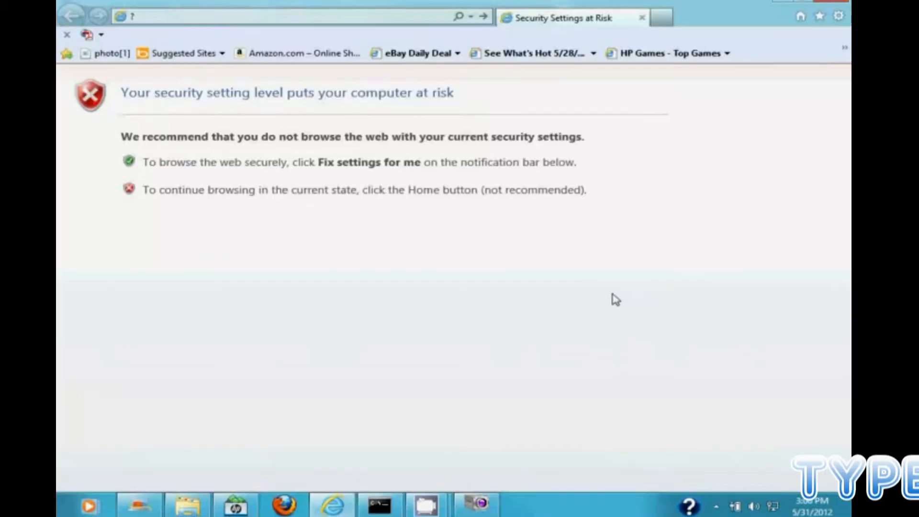
{"action": "mouse_move", "coordinate": [509, 212]}
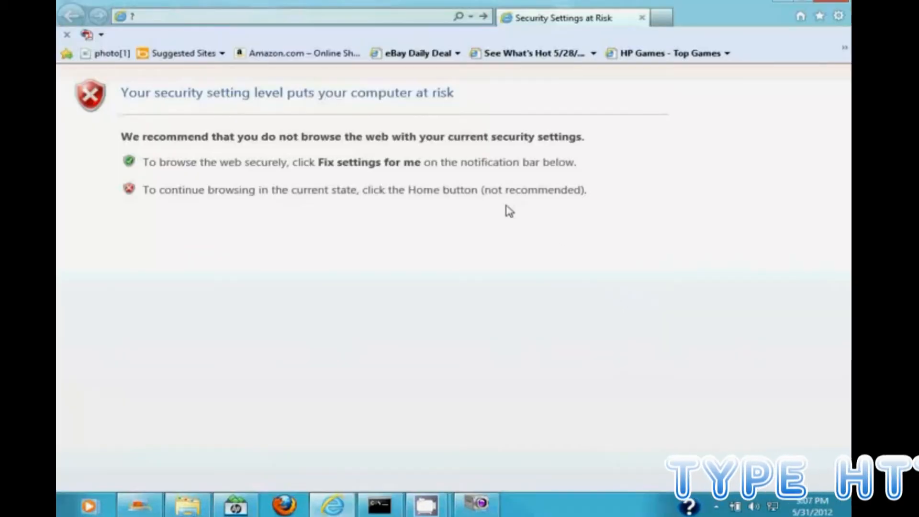
{"action": "mouse_move", "coordinate": [389, 125]}
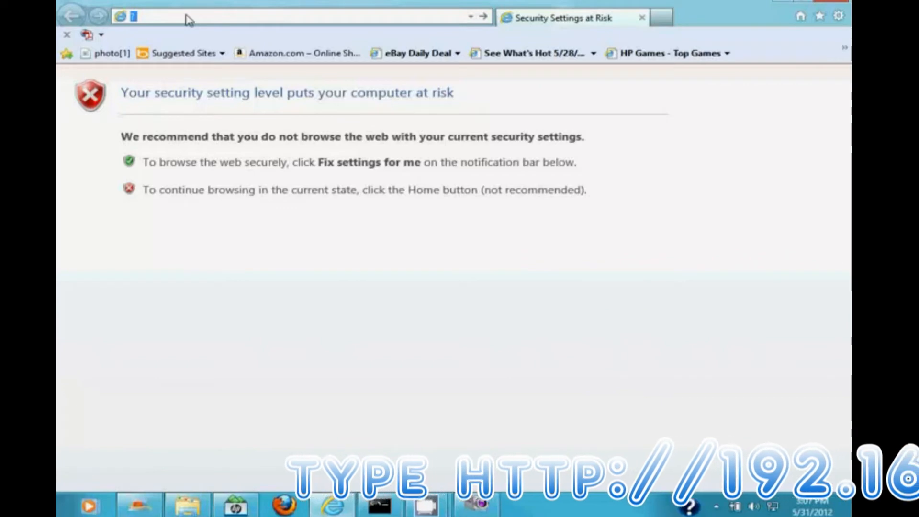
{"action": "type", "text": "http://192.168.248.199:88"}
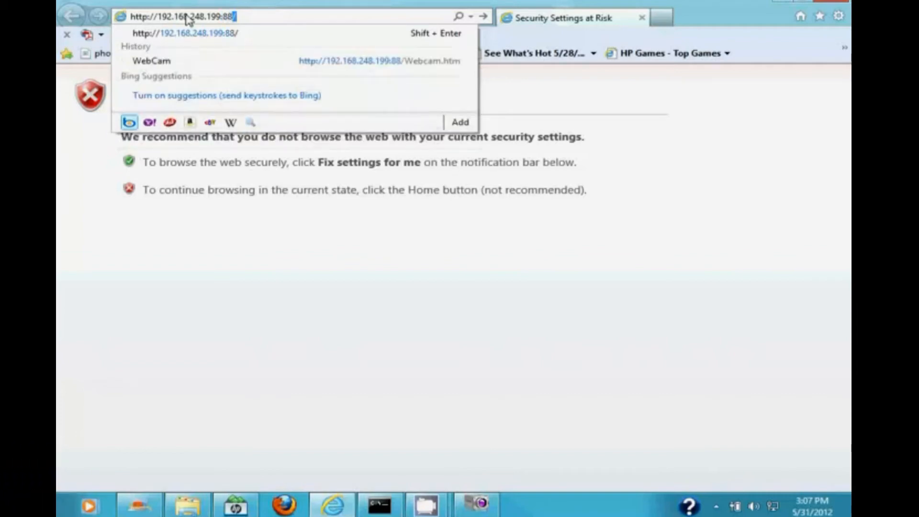
{"action": "left_click", "coordinate": [151, 60]}
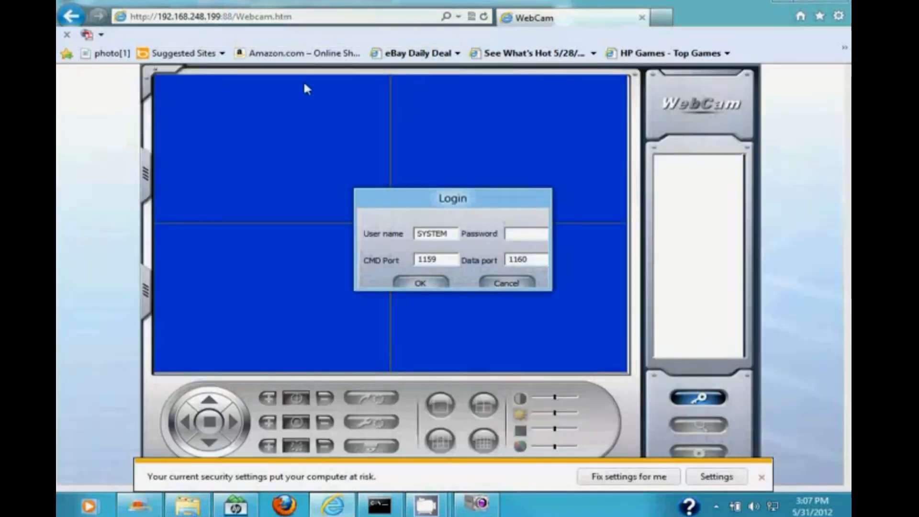
{"action": "mouse_move", "coordinate": [498, 208]}
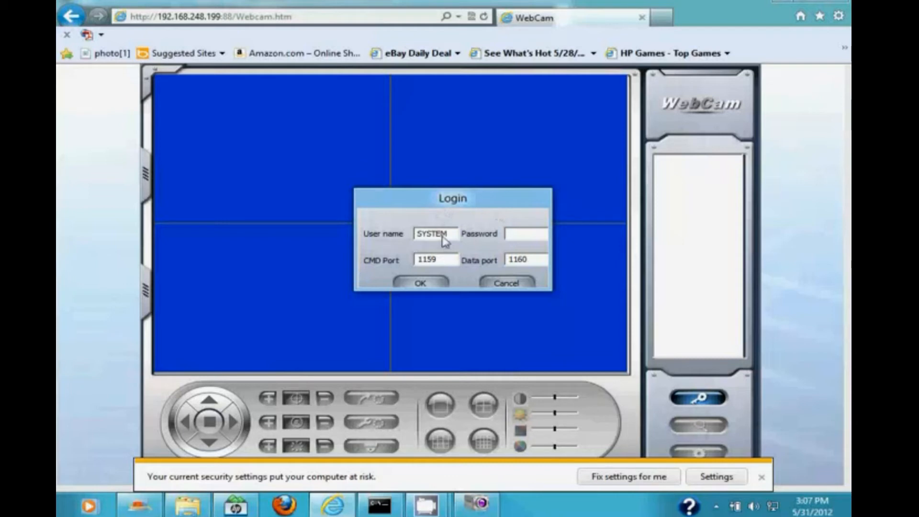
{"action": "mouse_move", "coordinate": [450, 241]}
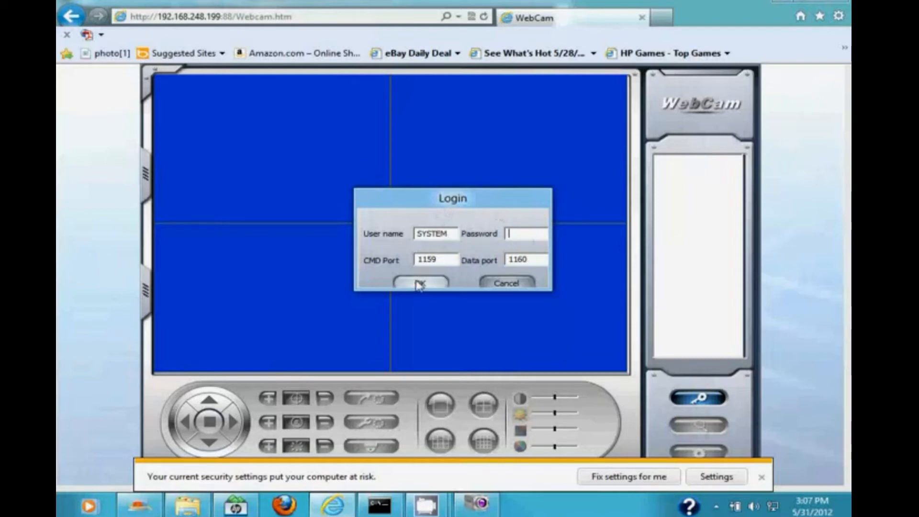
- Log in to the WebCam client as SYSTEM with a blank password
{"action": "left_click", "coordinate": [419, 283]}
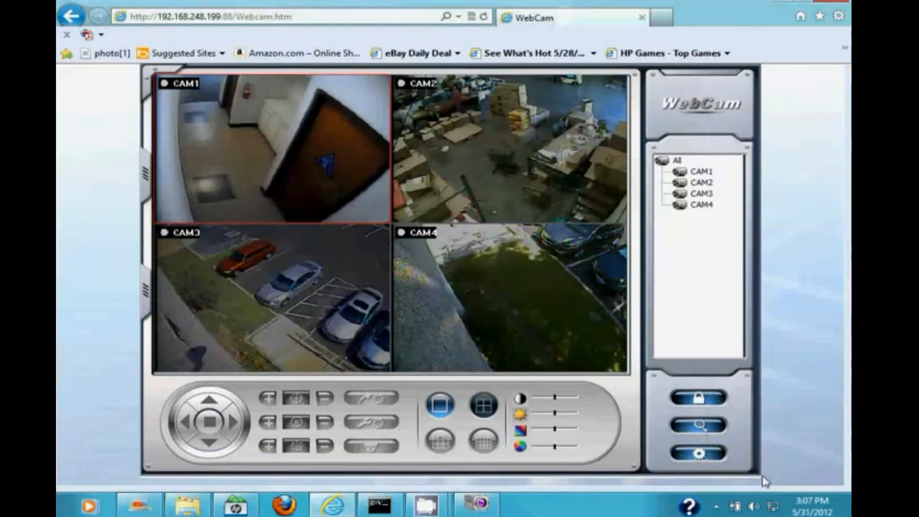
{"action": "mouse_move", "coordinate": [275, 222]}
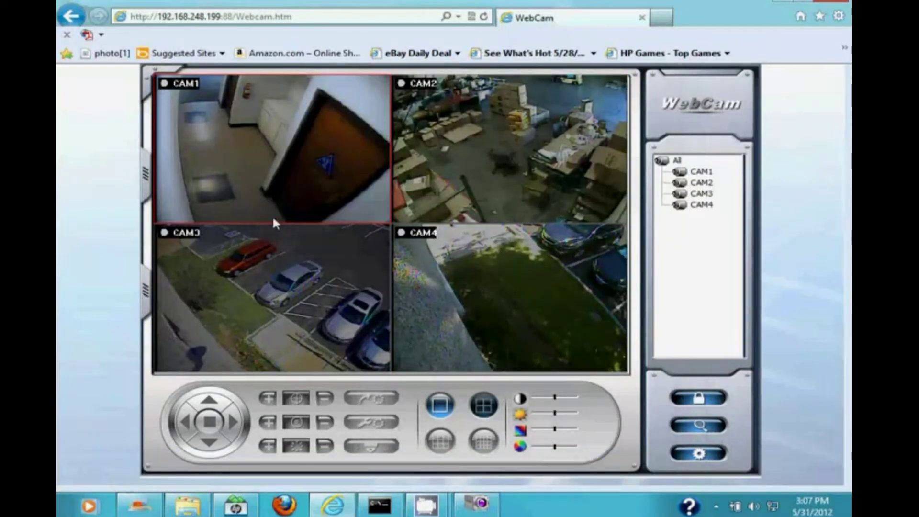
{"action": "mouse_move", "coordinate": [287, 269]}
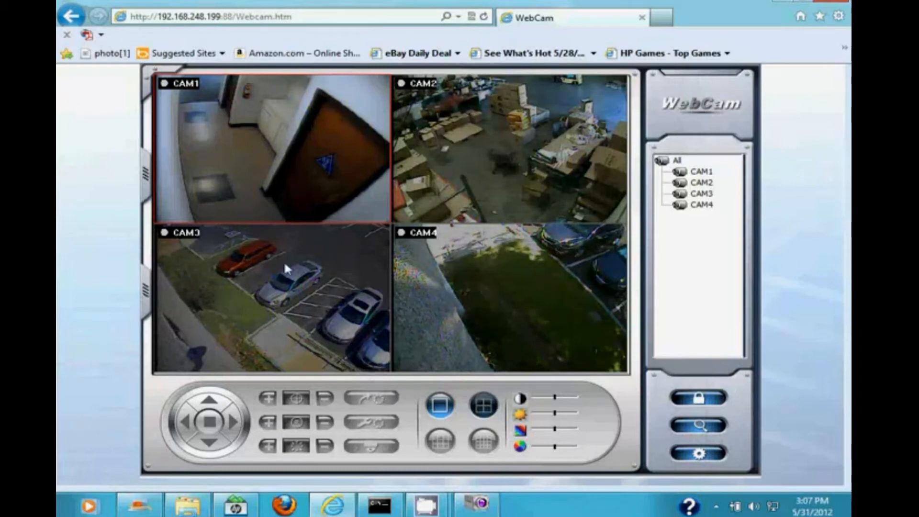
{"action": "mouse_move", "coordinate": [444, 295]}
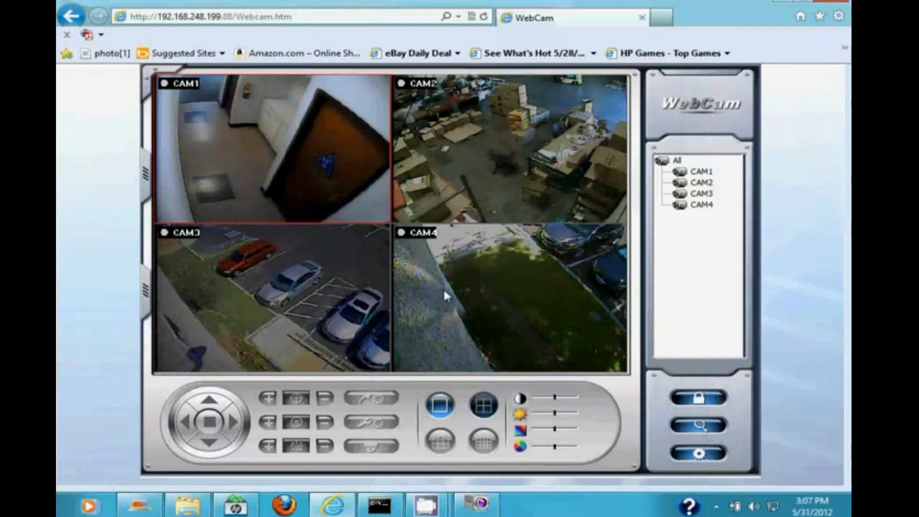
{"action": "mouse_move", "coordinate": [616, 375]}
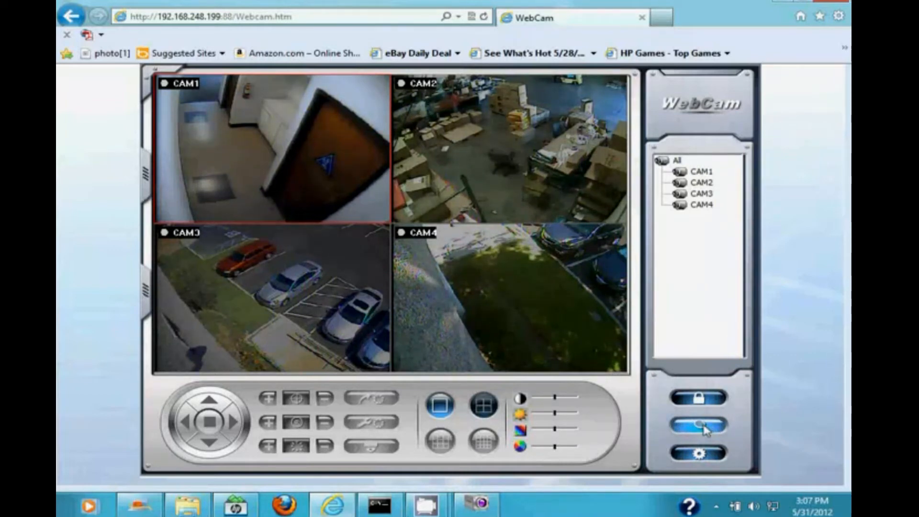
- Play back recordings from CAM1 through CAM4 together in the four-way playback view
{"action": "left_click", "coordinate": [697, 425]}
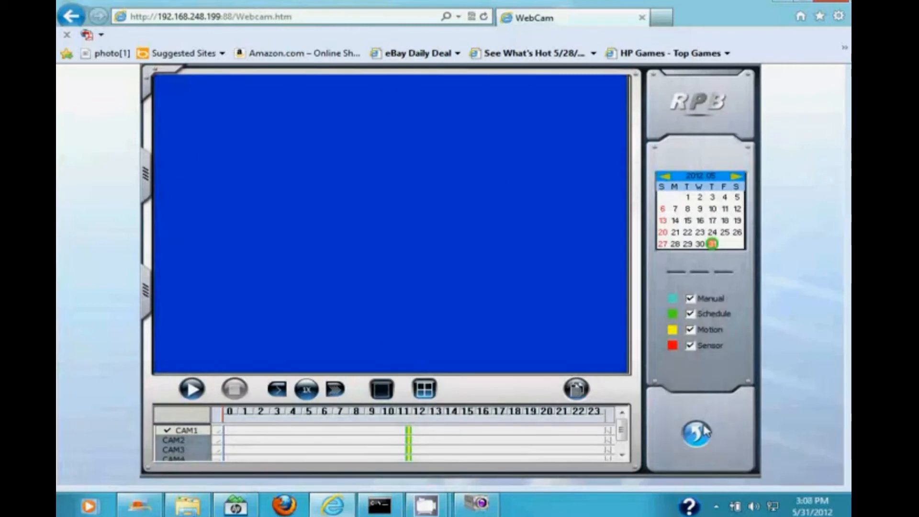
{"action": "mouse_move", "coordinate": [423, 389]}
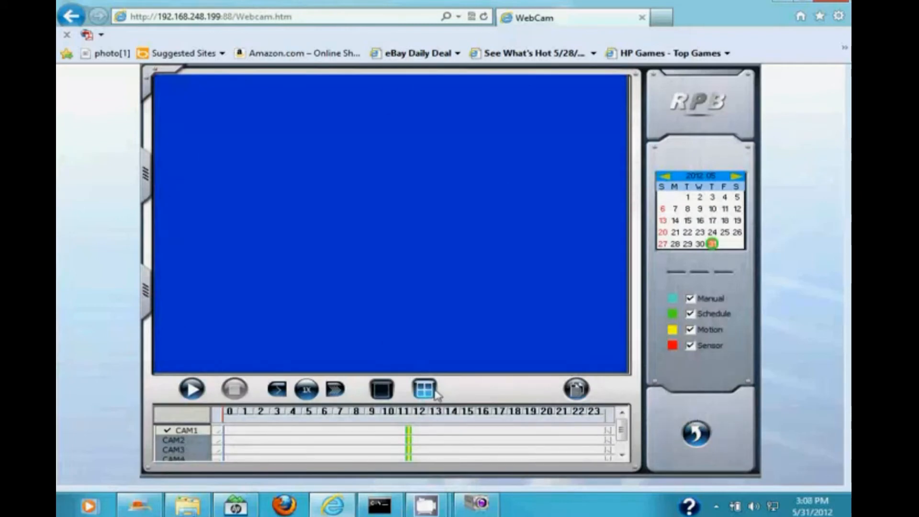
{"action": "left_click", "coordinate": [423, 389]}
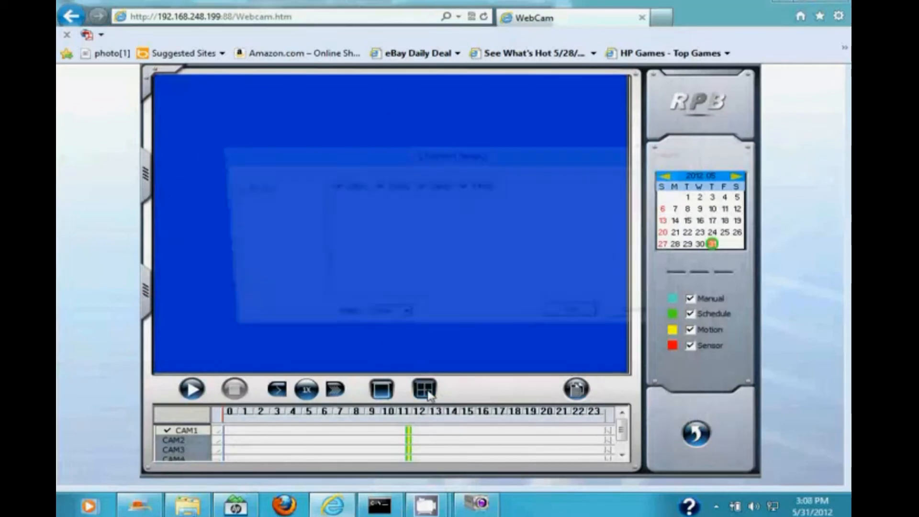
{"action": "left_click", "coordinate": [423, 388]}
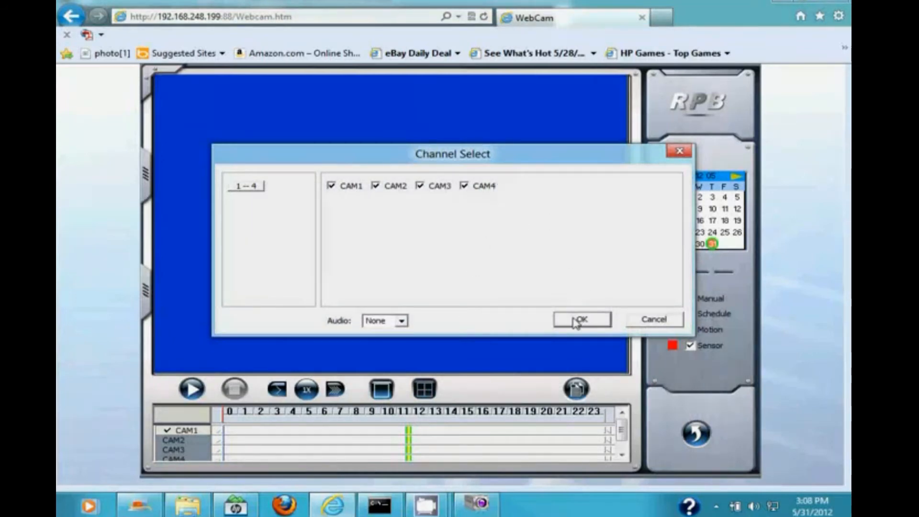
{"action": "left_click", "coordinate": [580, 319]}
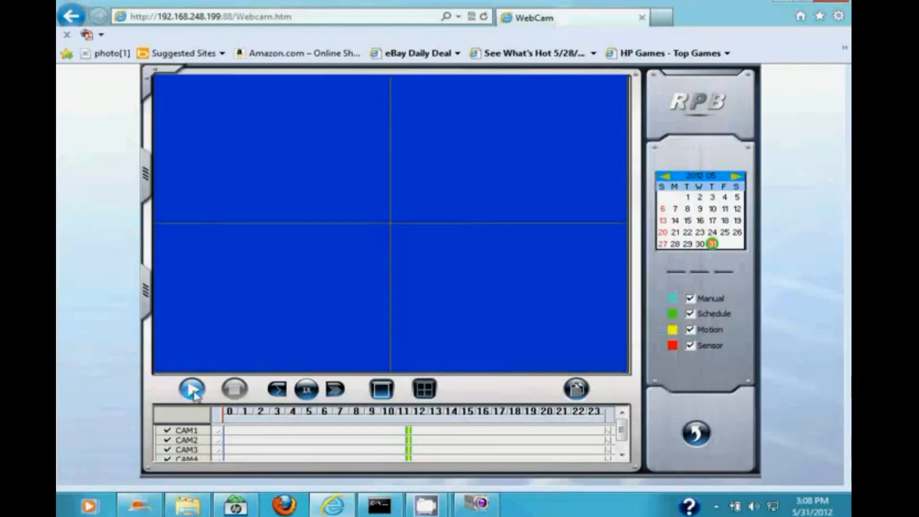
{"action": "left_click", "coordinate": [191, 388]}
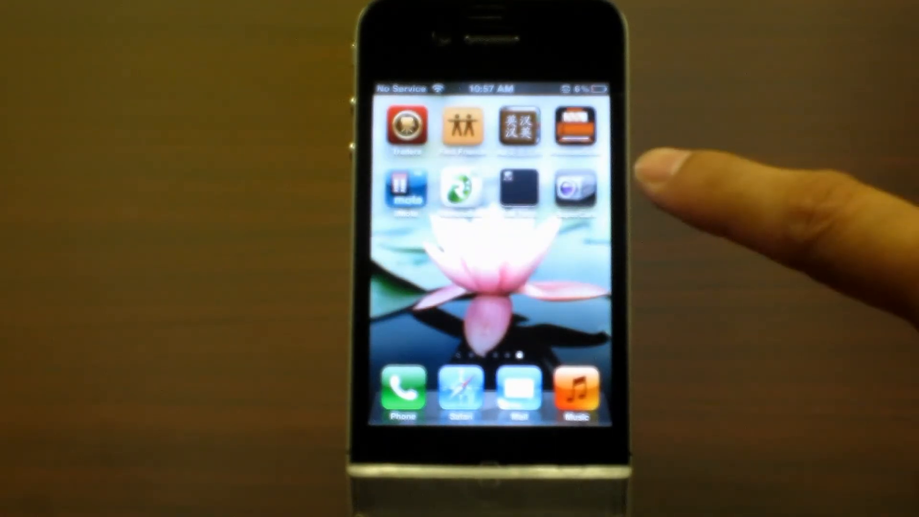
{"action": "mouse_move", "coordinate": [632, 187]}
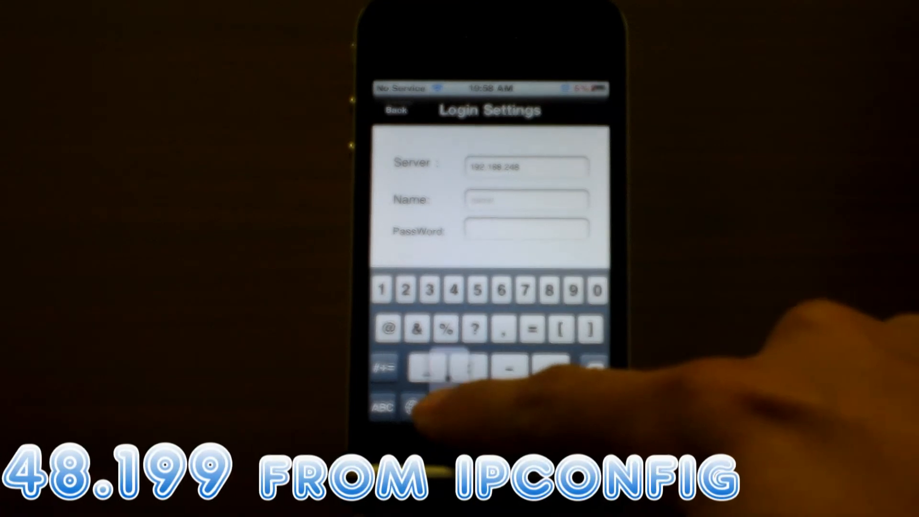
- Enter server 192.168.248.201 and name SYSTEM with no password, and connect
{"action": "left_click", "coordinate": [597, 290]}
{"action": "type", "text": "SYSTEM"}
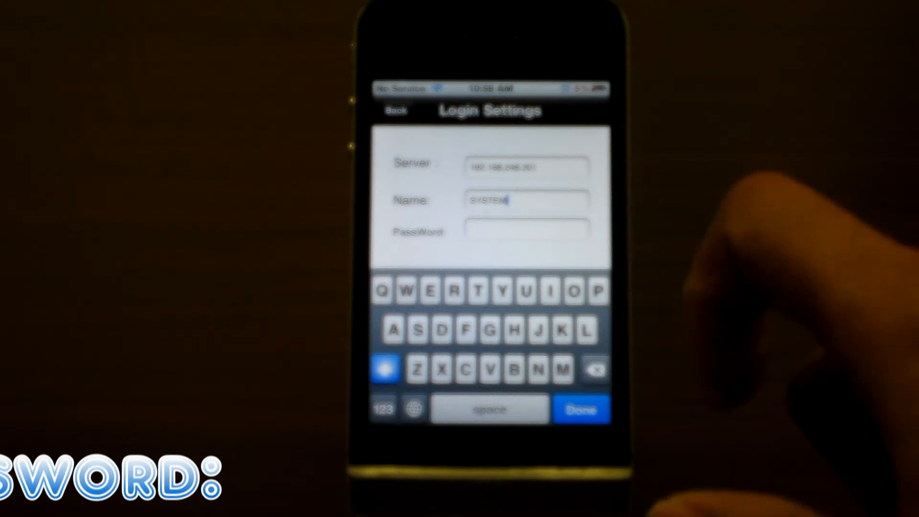
{"action": "left_click", "coordinate": [580, 408]}
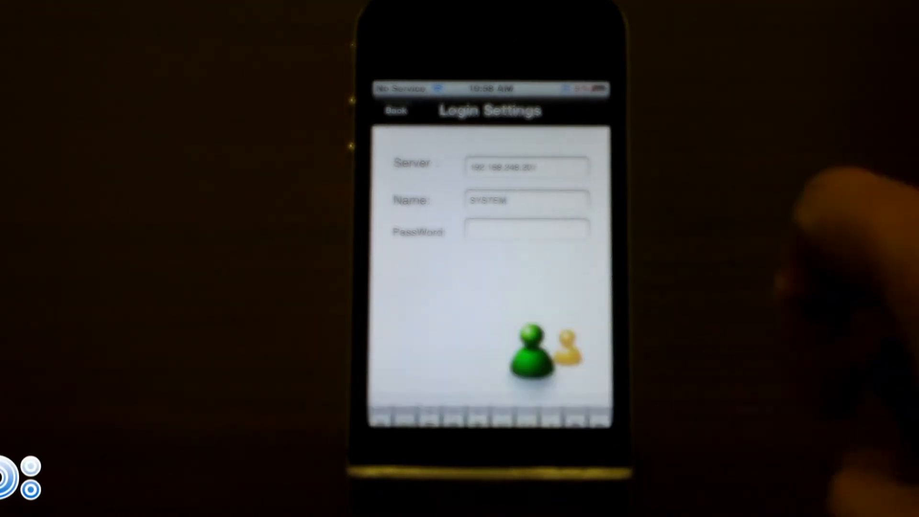